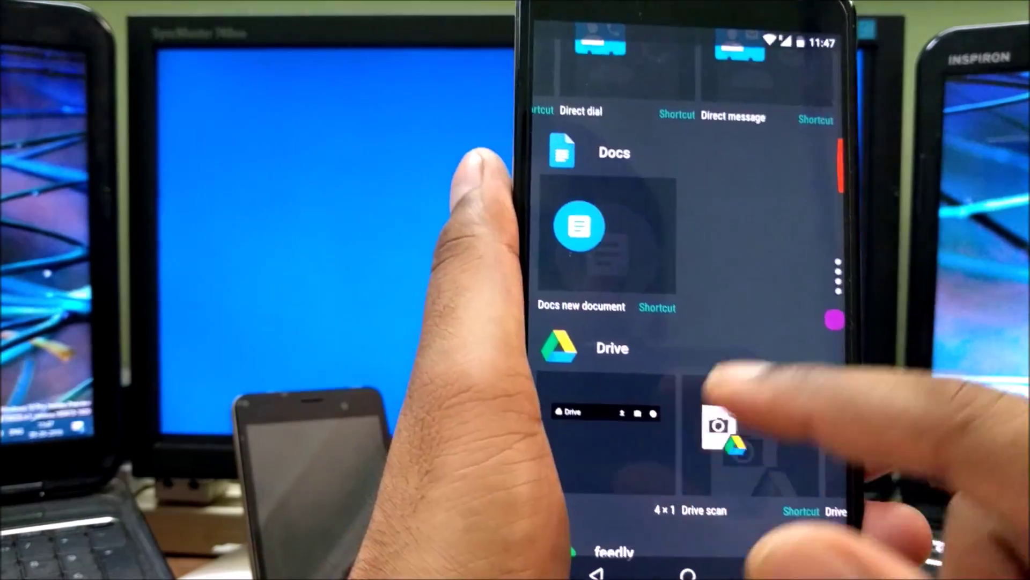
Scroll the widget list down and across to reach the Contacts shortcut widgets
{"action": "scroll", "scroll_direction": "down", "scroll_amount": 3}
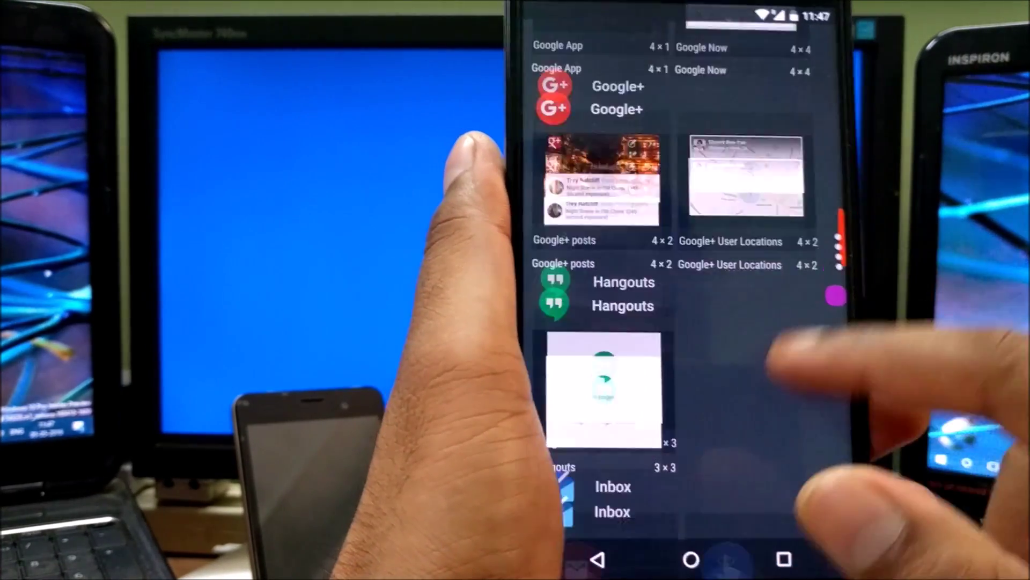
{"action": "scroll", "scroll_direction": "down", "scroll_amount": 3}
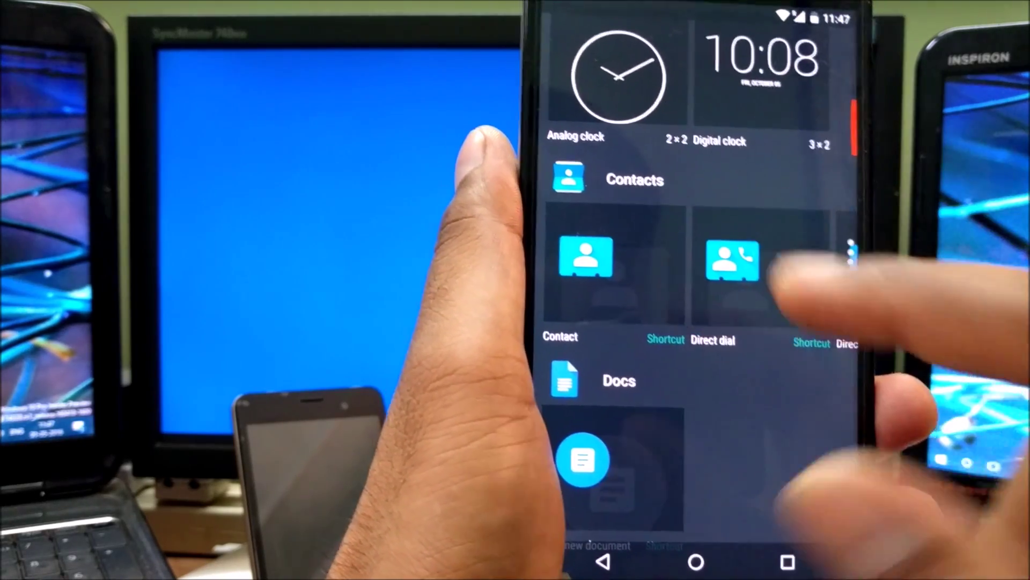
{"action": "scroll", "scroll_direction": "right", "scroll_amount": 3}
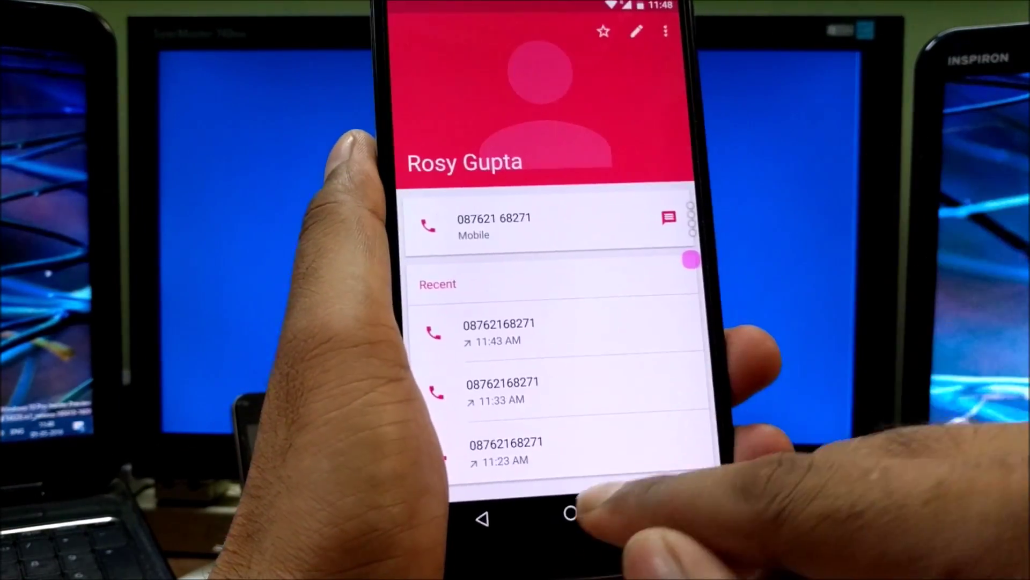
Return to the home screen where the contact, call and message shortcuts sit
{"action": "left_click", "coordinate": [569, 514]}
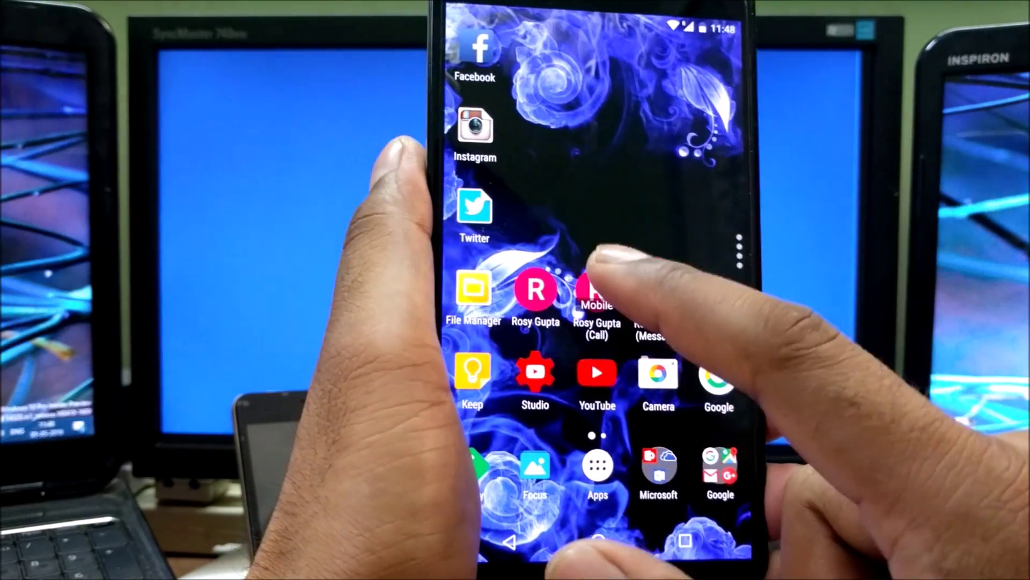